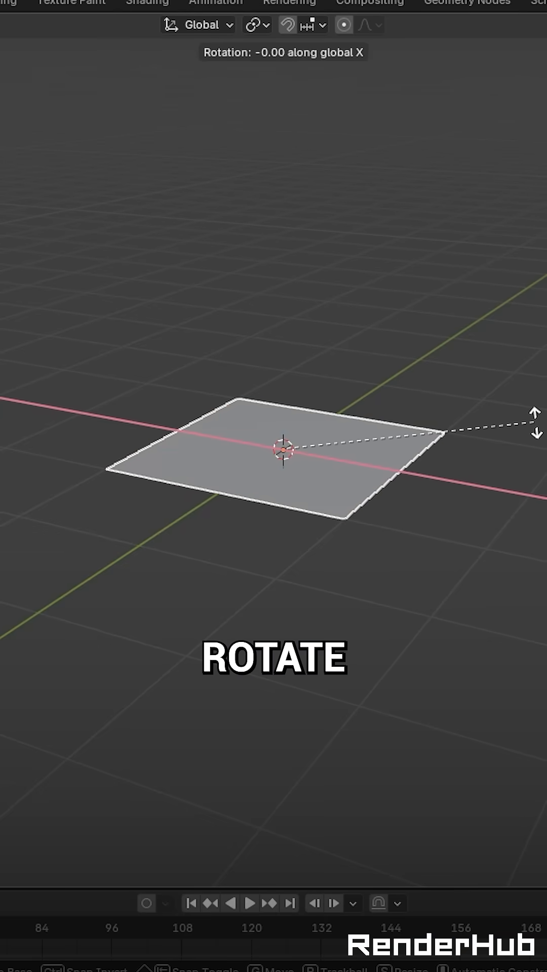
# Step: Rotate the plane 90 degrees on X to stand upright, then enter Edit Mode
pyautogui.press('Tab')
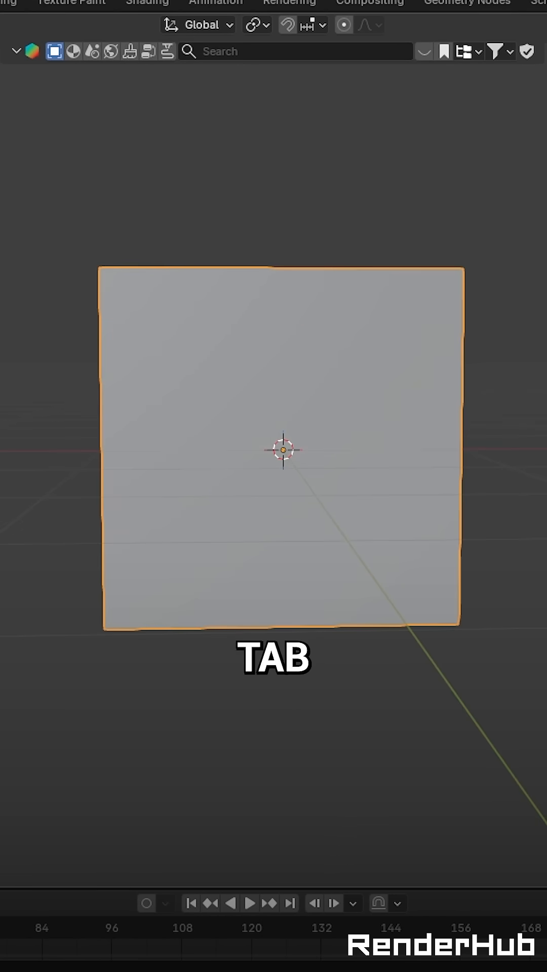
pyautogui.press('Tab')
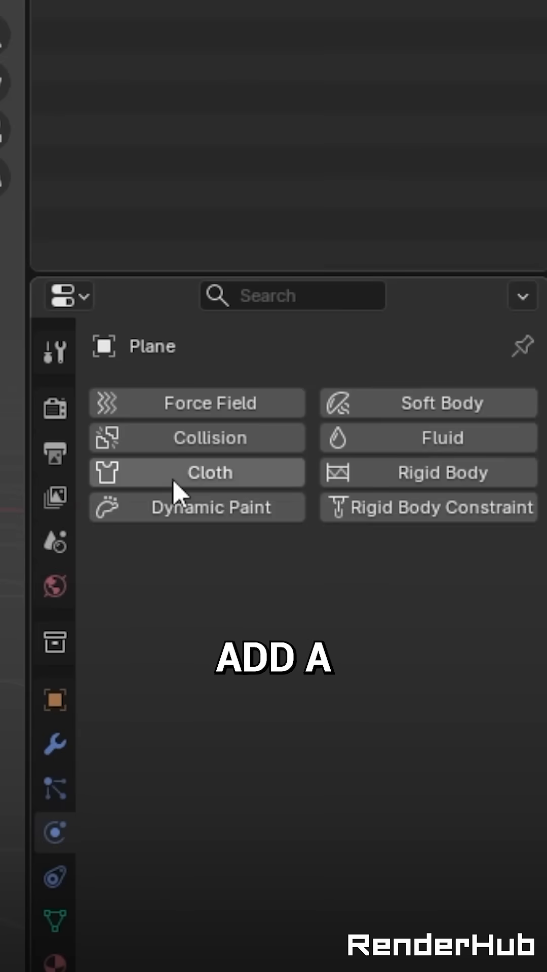
# Step: Add a Cloth physics simulation to the plane
pyautogui.click(196, 472)
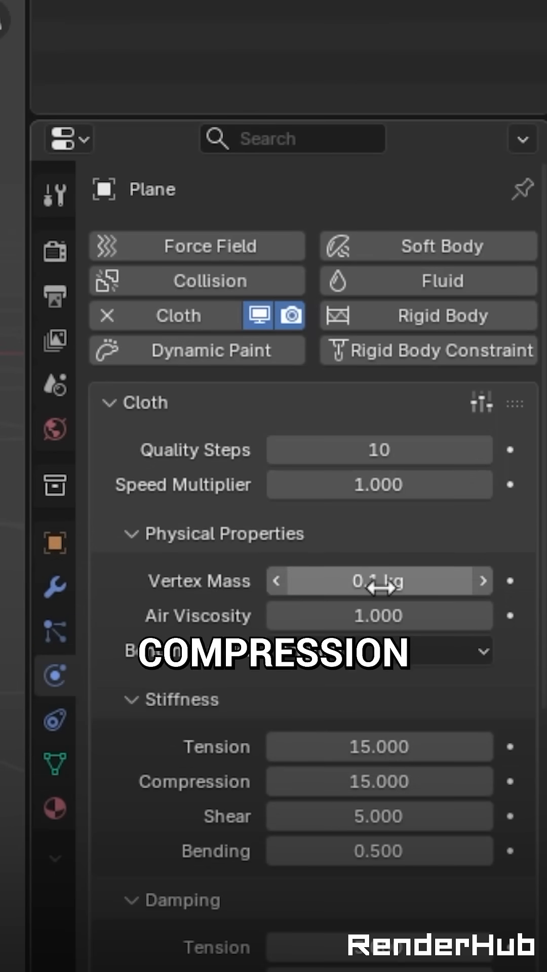
# Step: Scroll the cloth panel down to the Collisions section after setting compression stiffness to 5
pyautogui.scroll(-3)
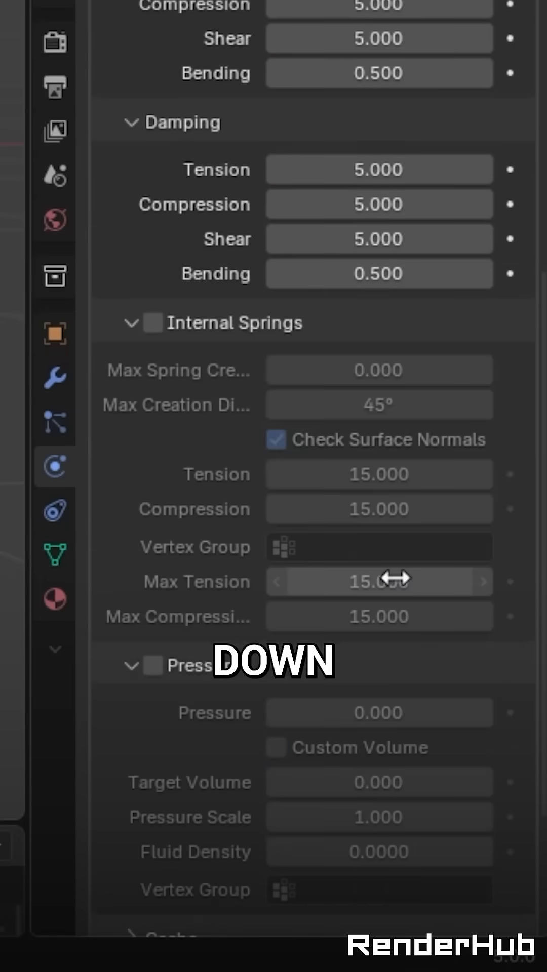
pyautogui.scroll(-3)
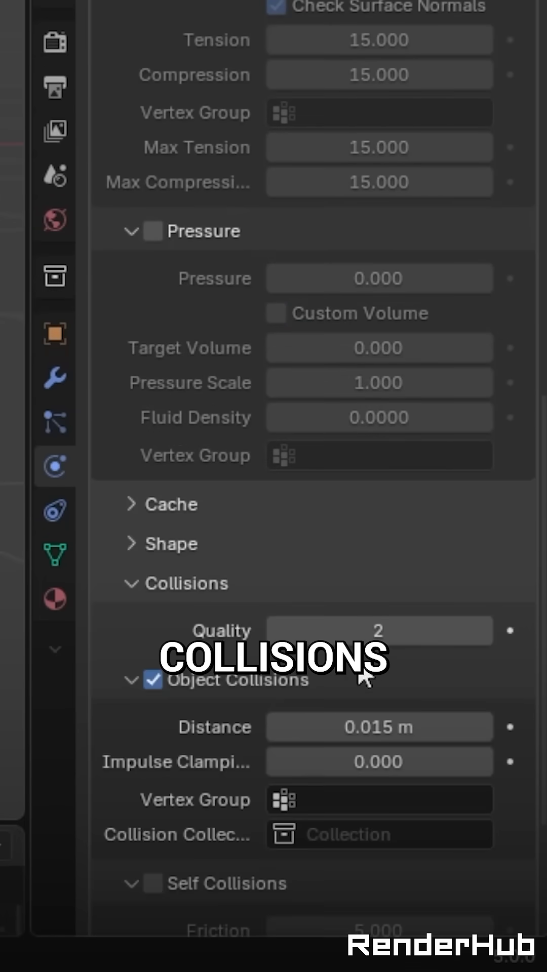
pyautogui.scroll(-3)
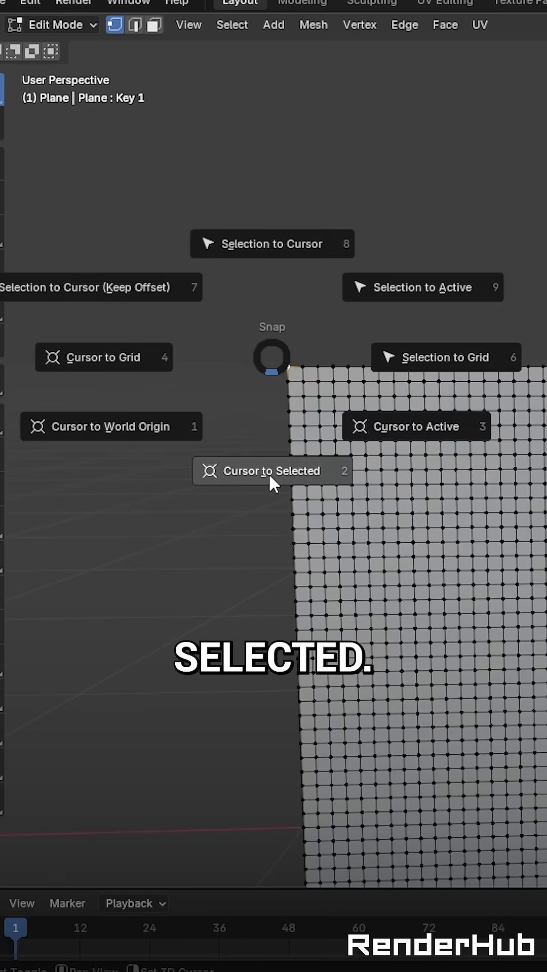
# Step: Snap the 3D cursor to the selected vertices and select the grid vertices to reshape
pyautogui.click(238, 54)
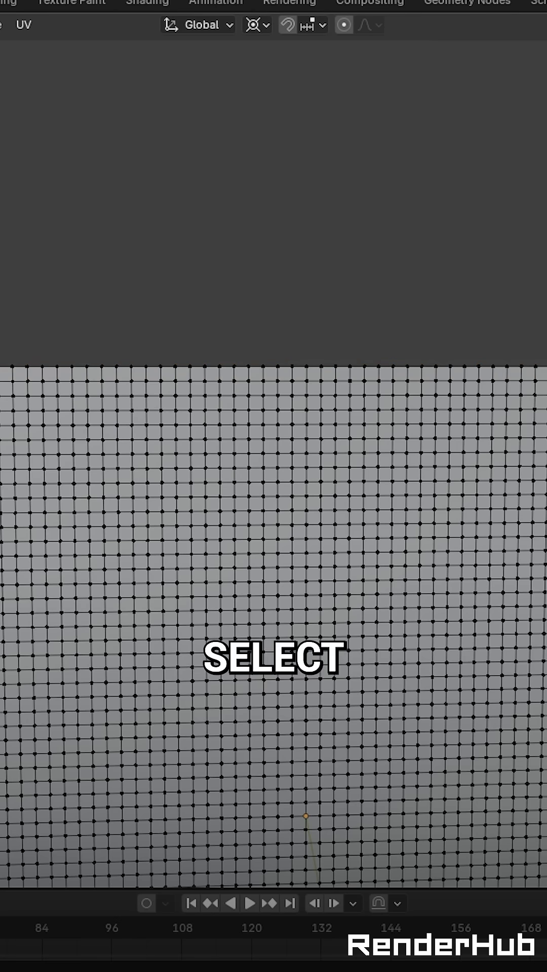
pyautogui.press('s')
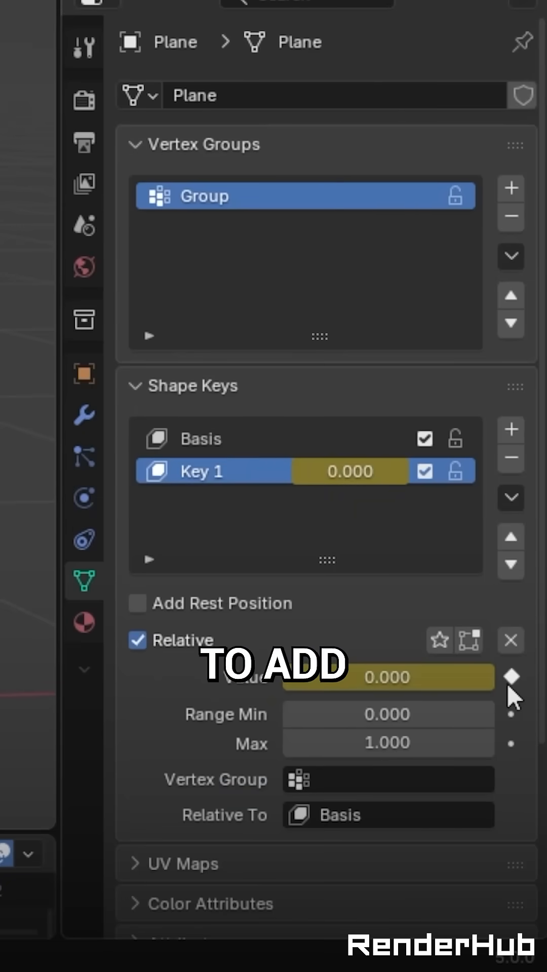
# Step: Keyframe Key 1 at value 0, then return to the cloth settings
pyautogui.click(387, 677)
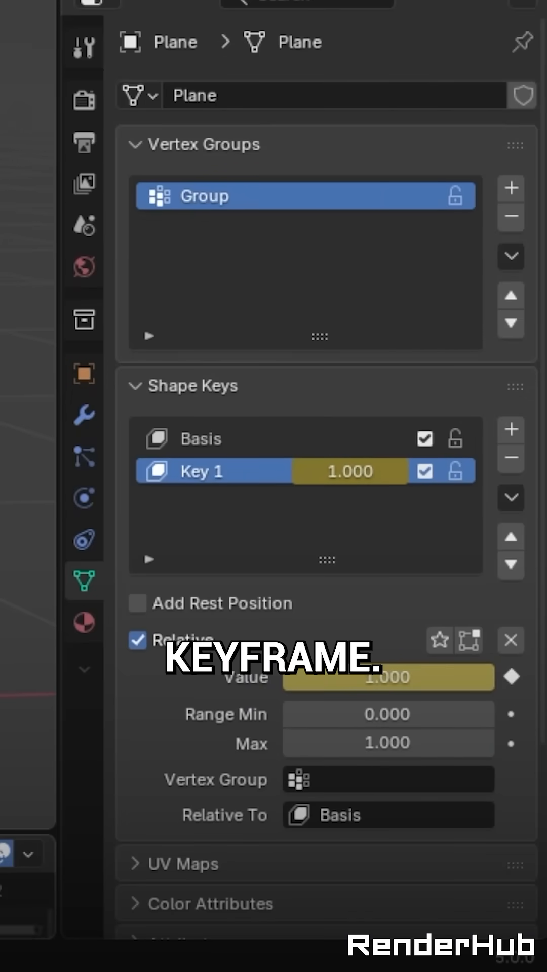
pyautogui.click(83, 498)
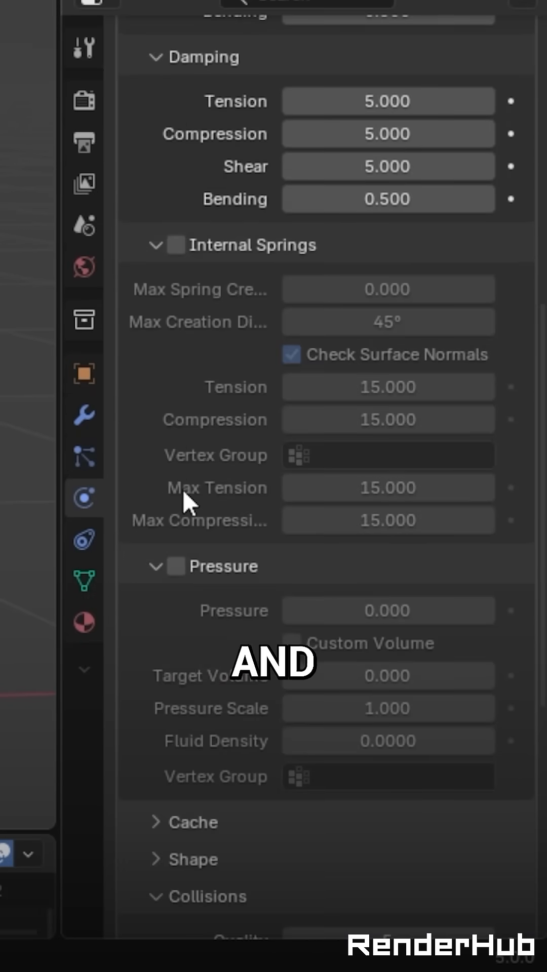